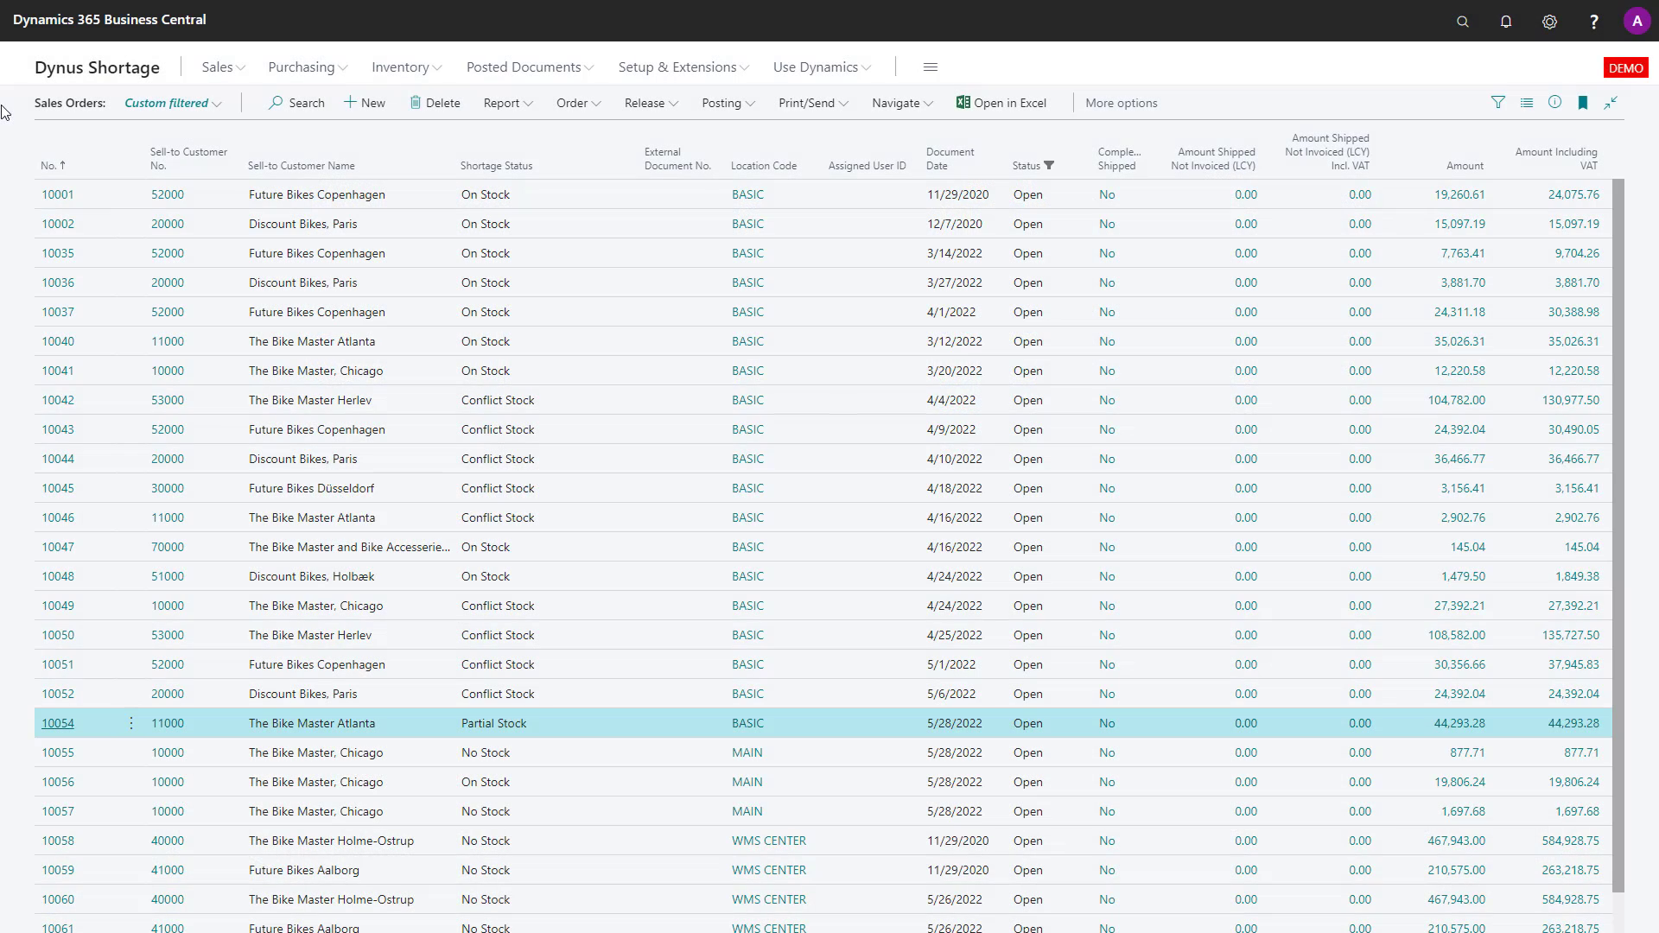
Search Tell Me for "shortage" to list matching actions, pages, tasks and reports
{"action": "left_click", "coordinate": [1464, 20]}
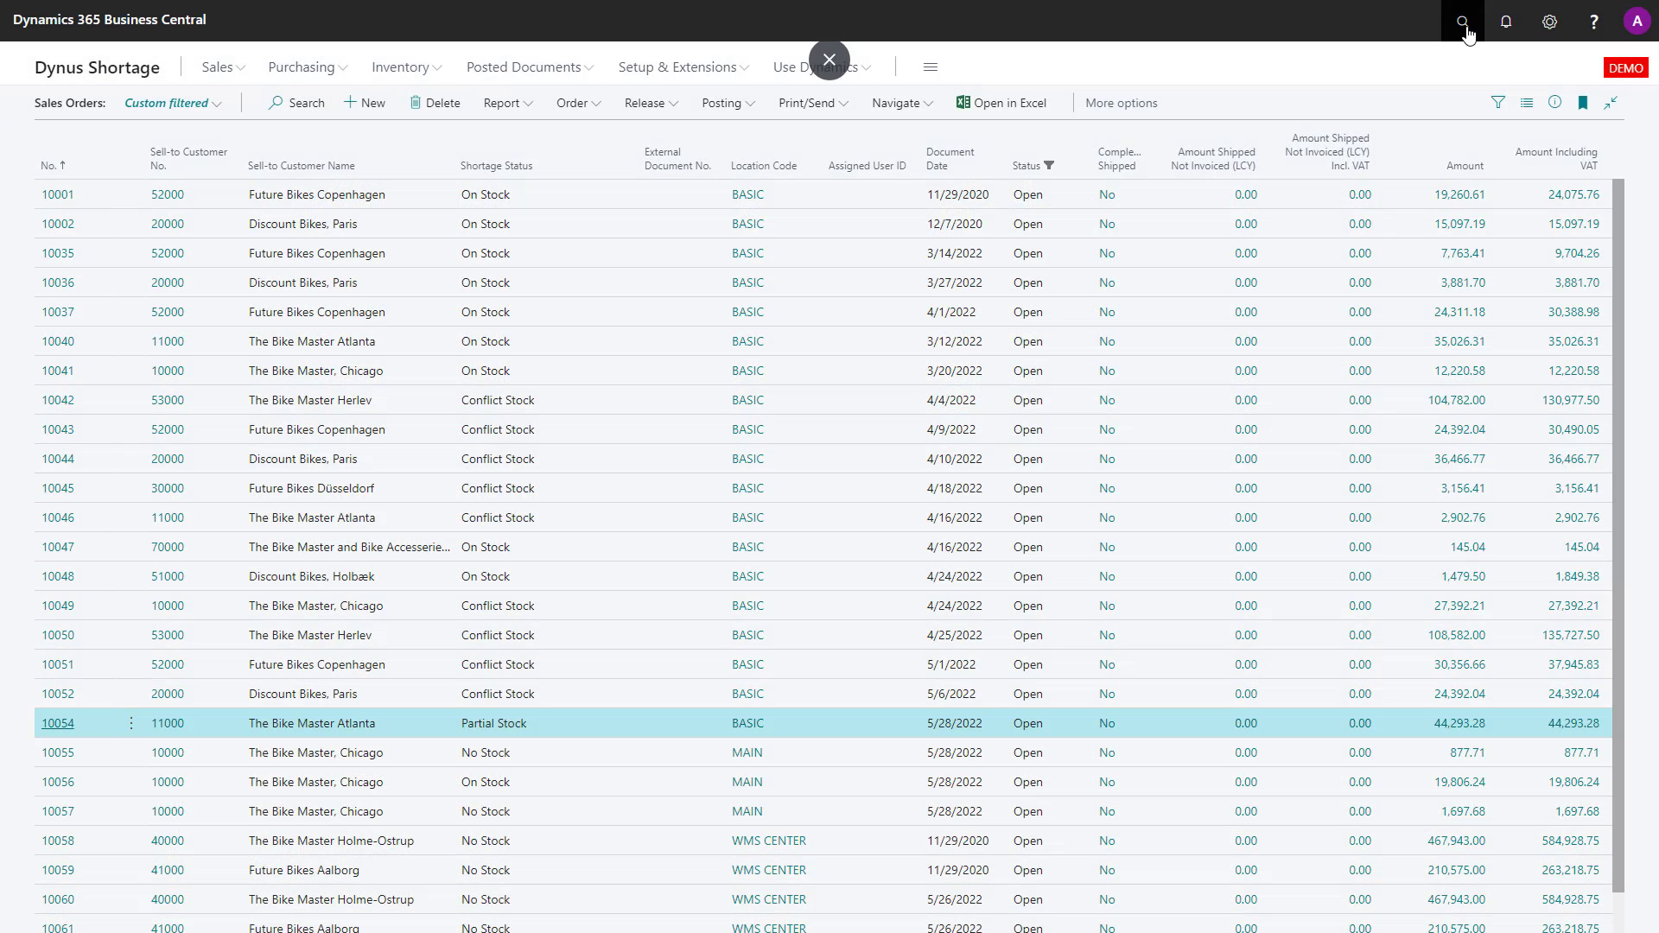
{"action": "type", "text": "shortage"}
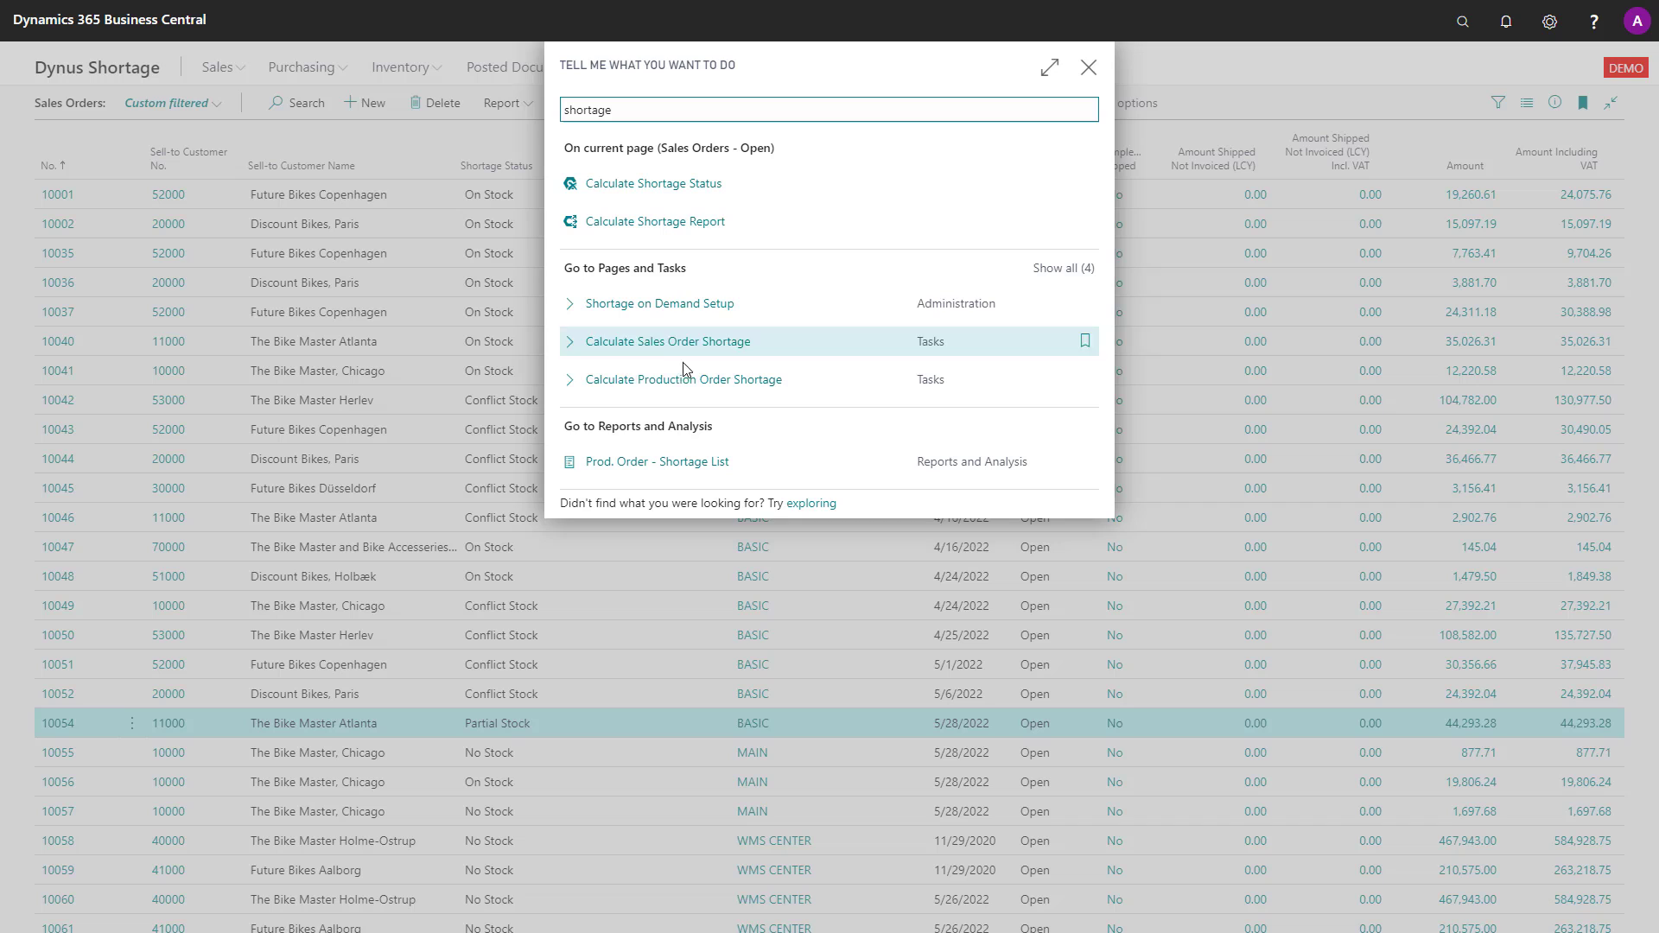
Start Calculate Sales Order Shortage from the results so its request page appears with default options
{"action": "left_click", "coordinate": [667, 341]}
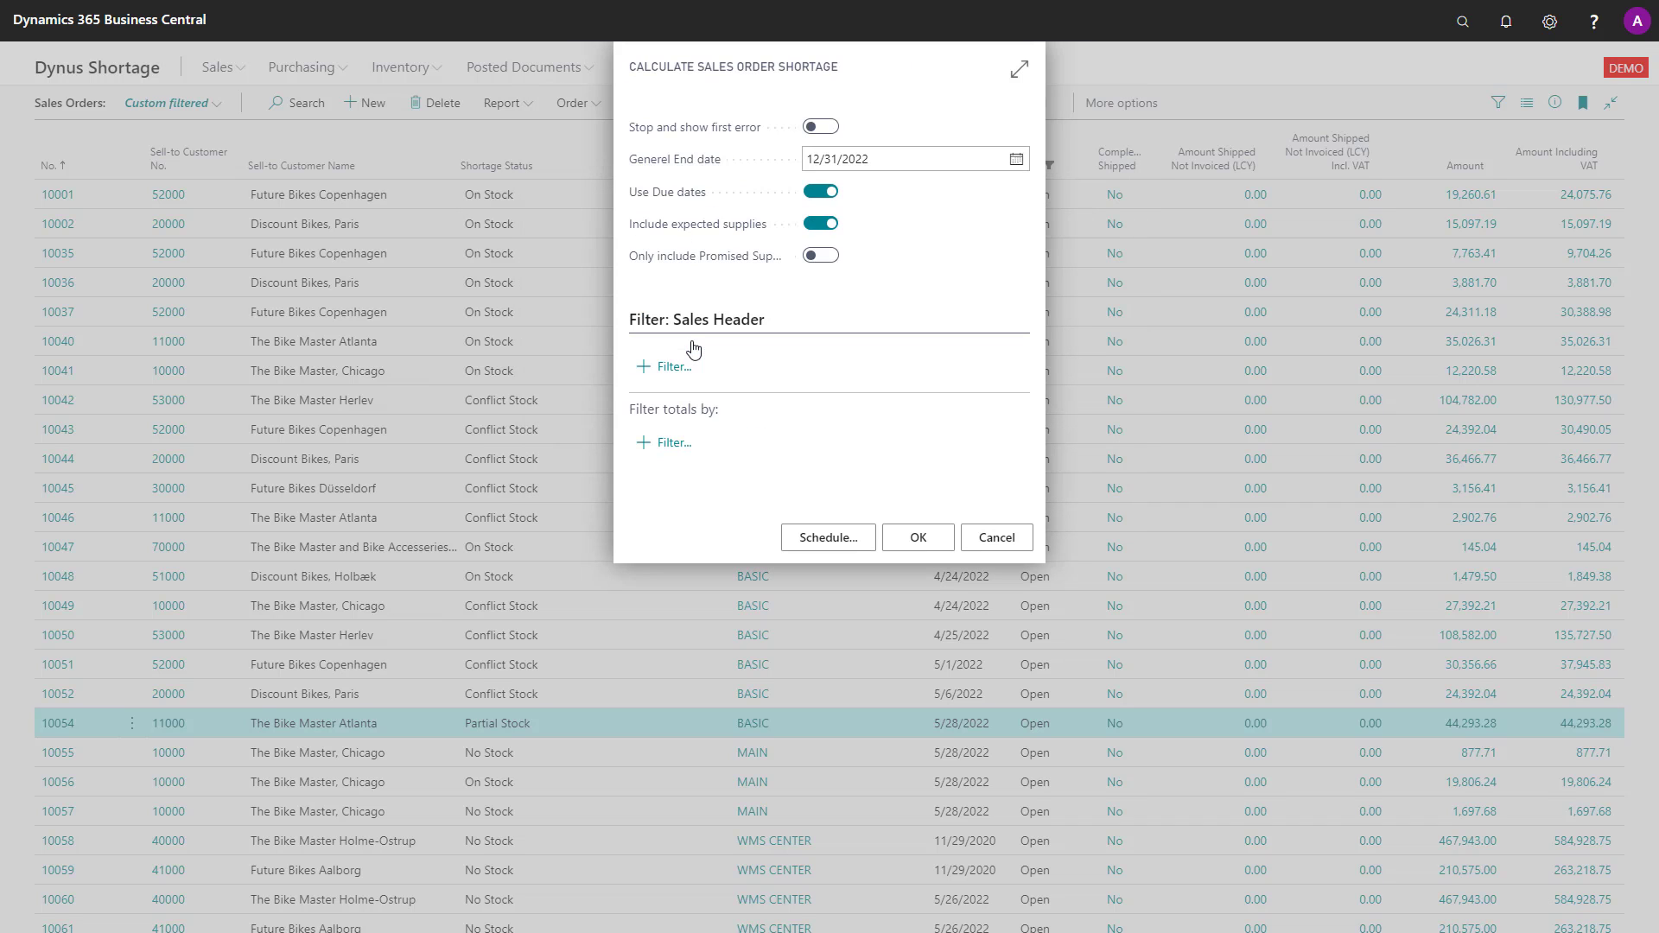
{"action": "mouse_move", "coordinate": [708, 330]}
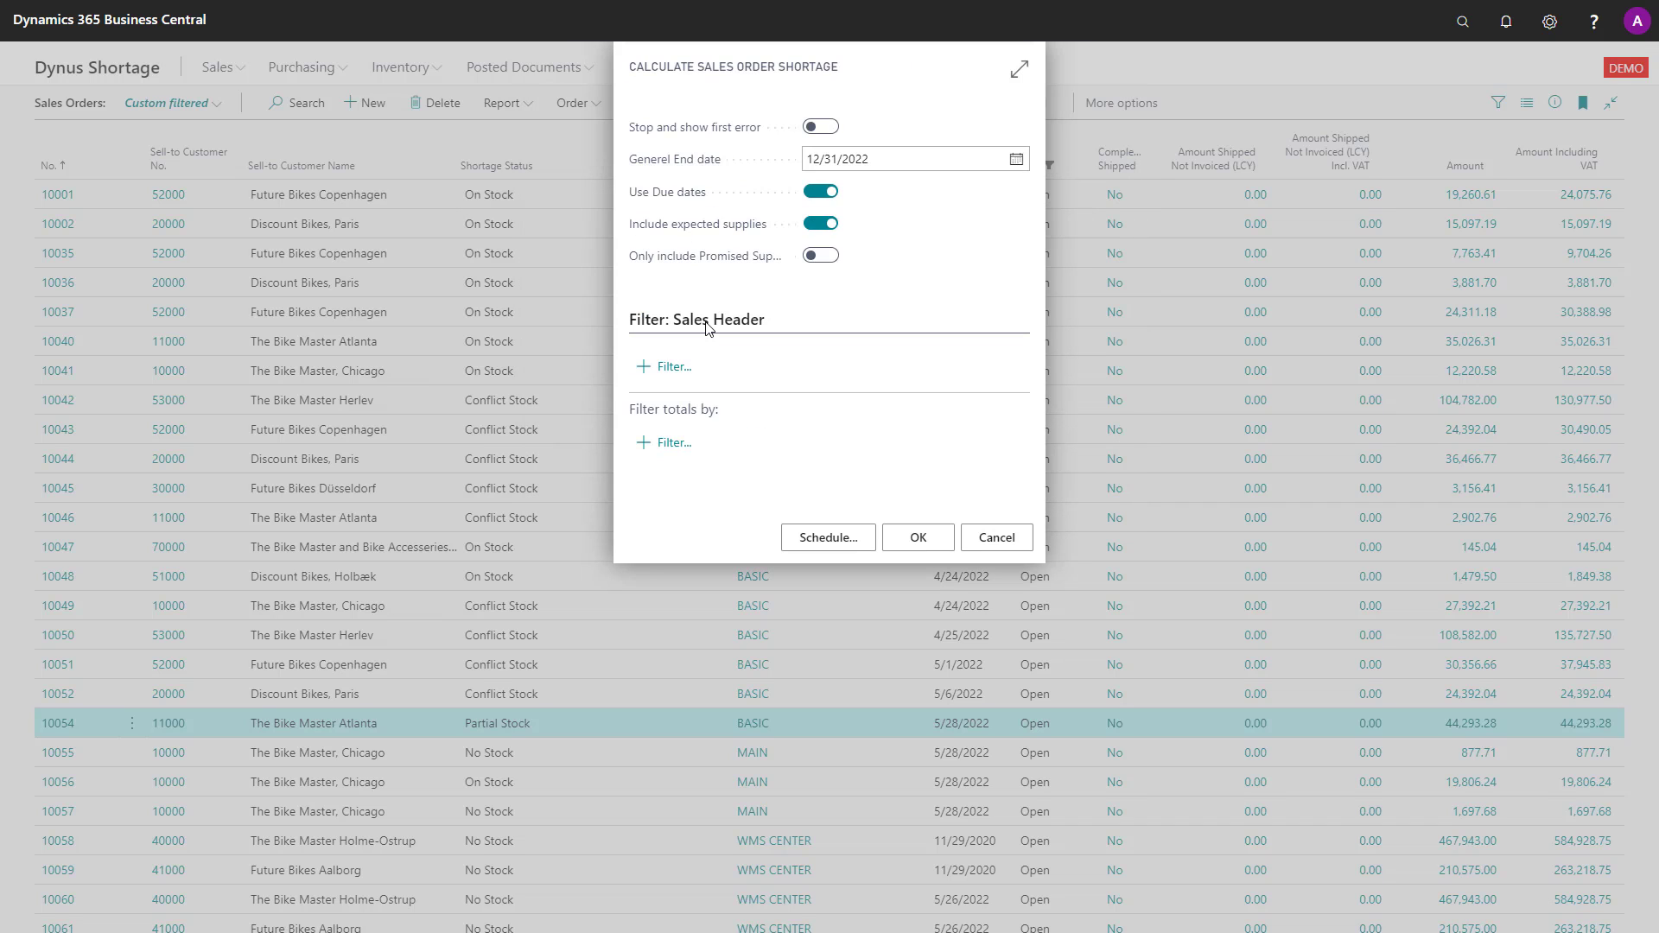
{"action": "mouse_move", "coordinate": [785, 124]}
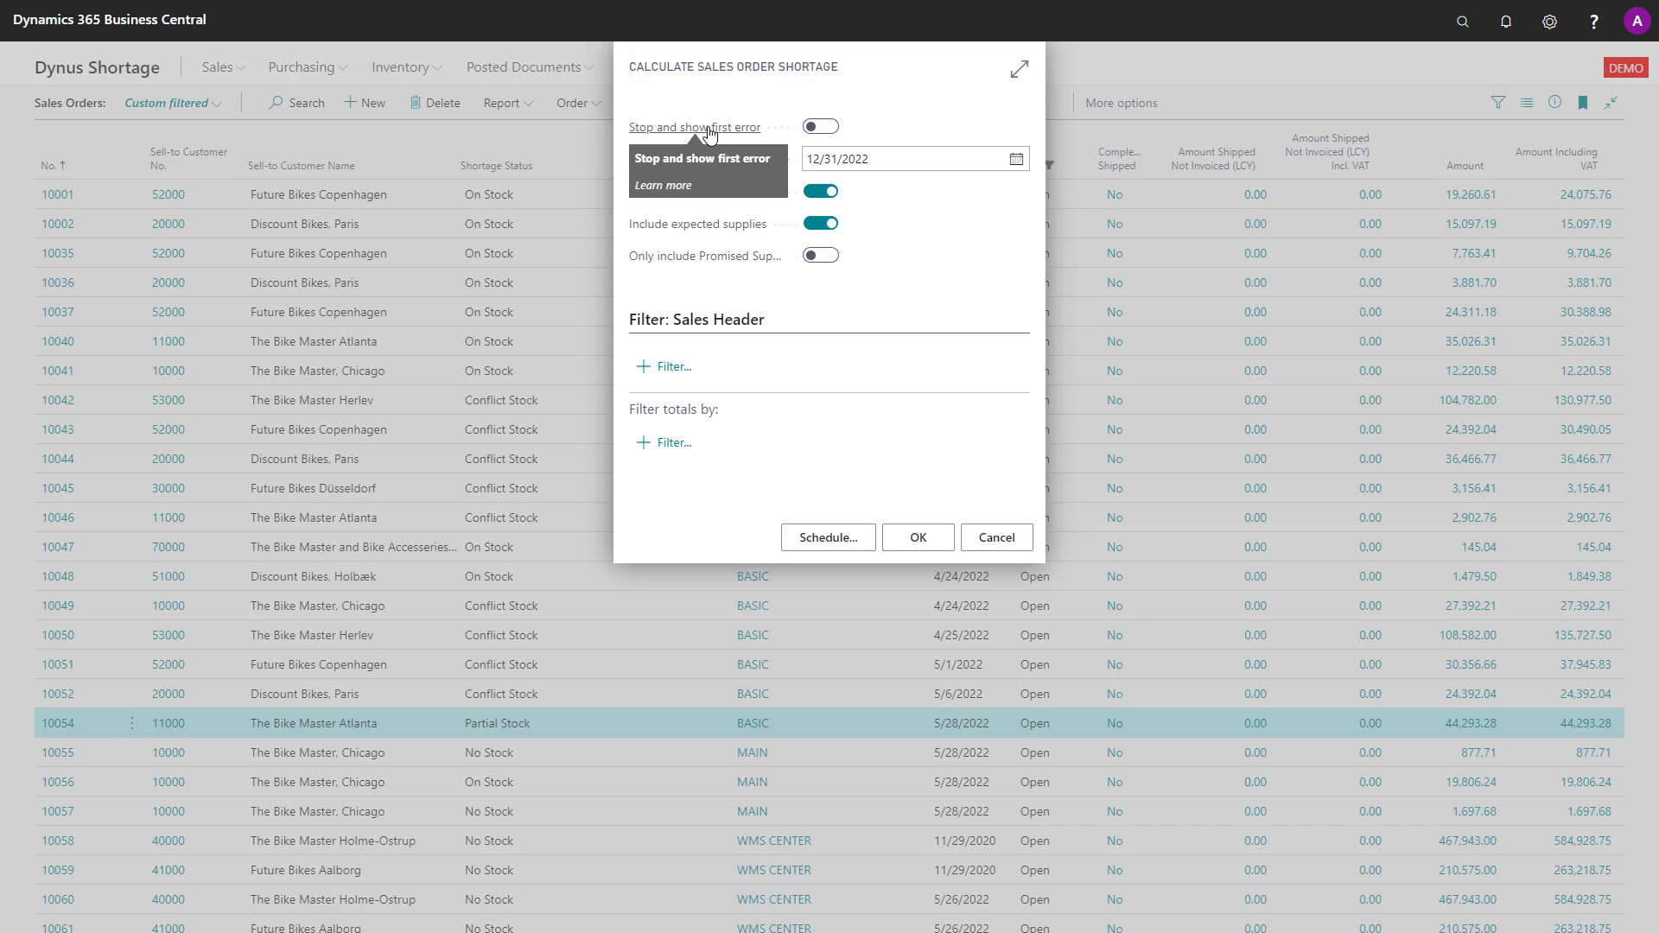
{"action": "left_click", "coordinate": [819, 126]}
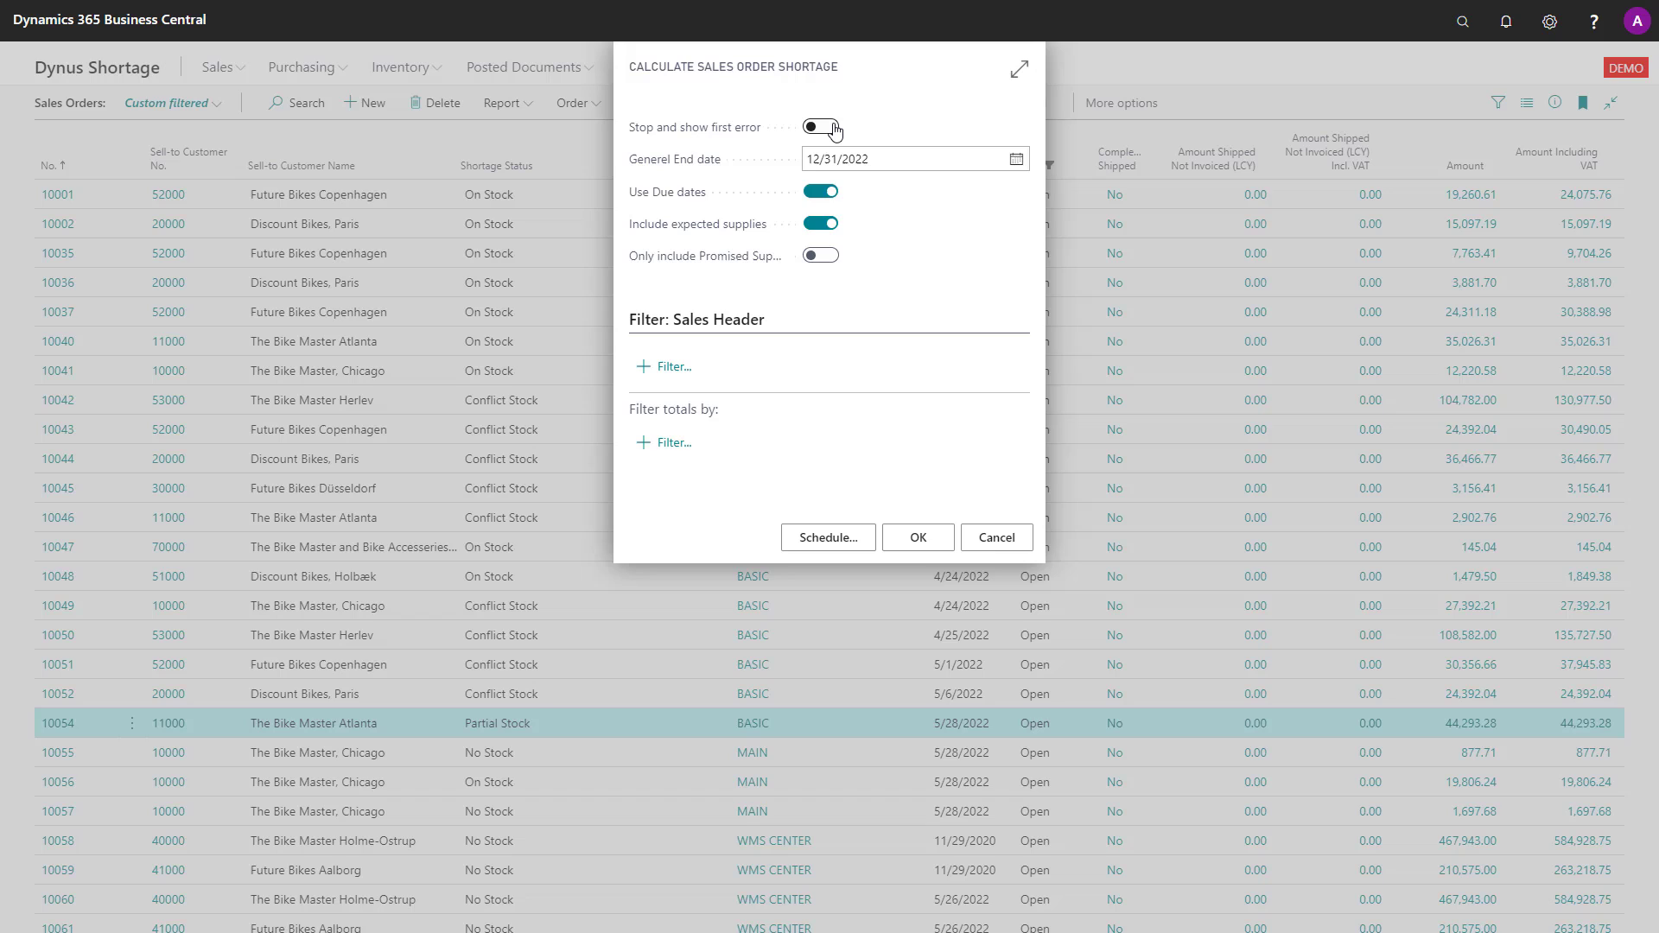
{"action": "left_click", "coordinate": [819, 126]}
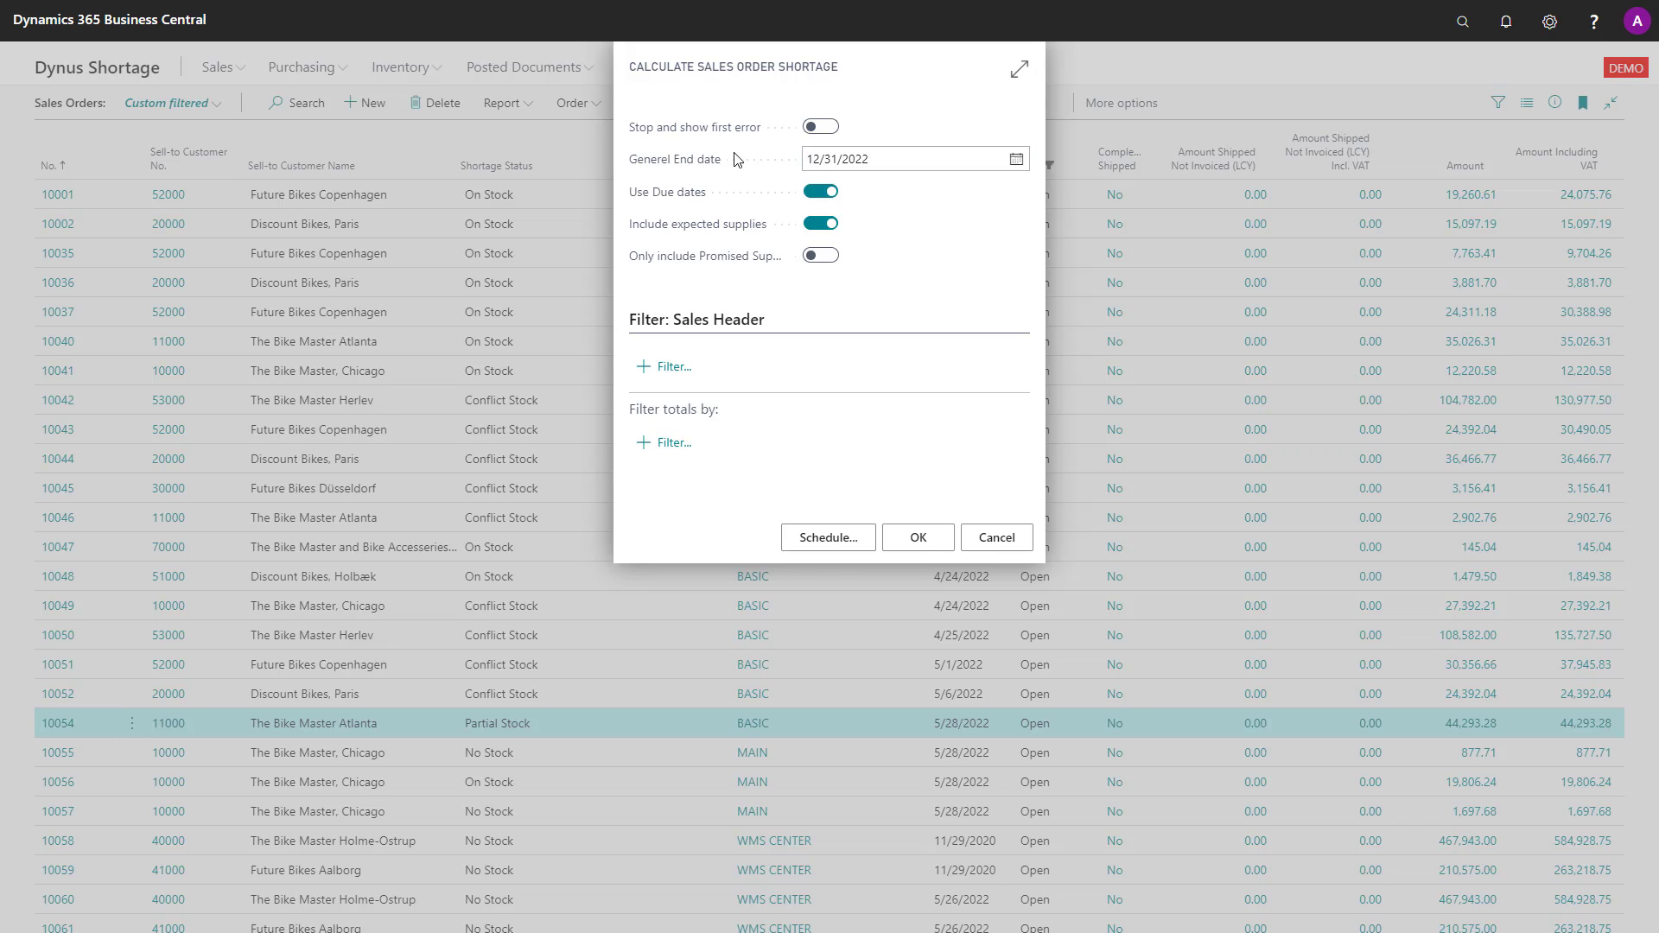
{"action": "left_click", "coordinate": [888, 159]}
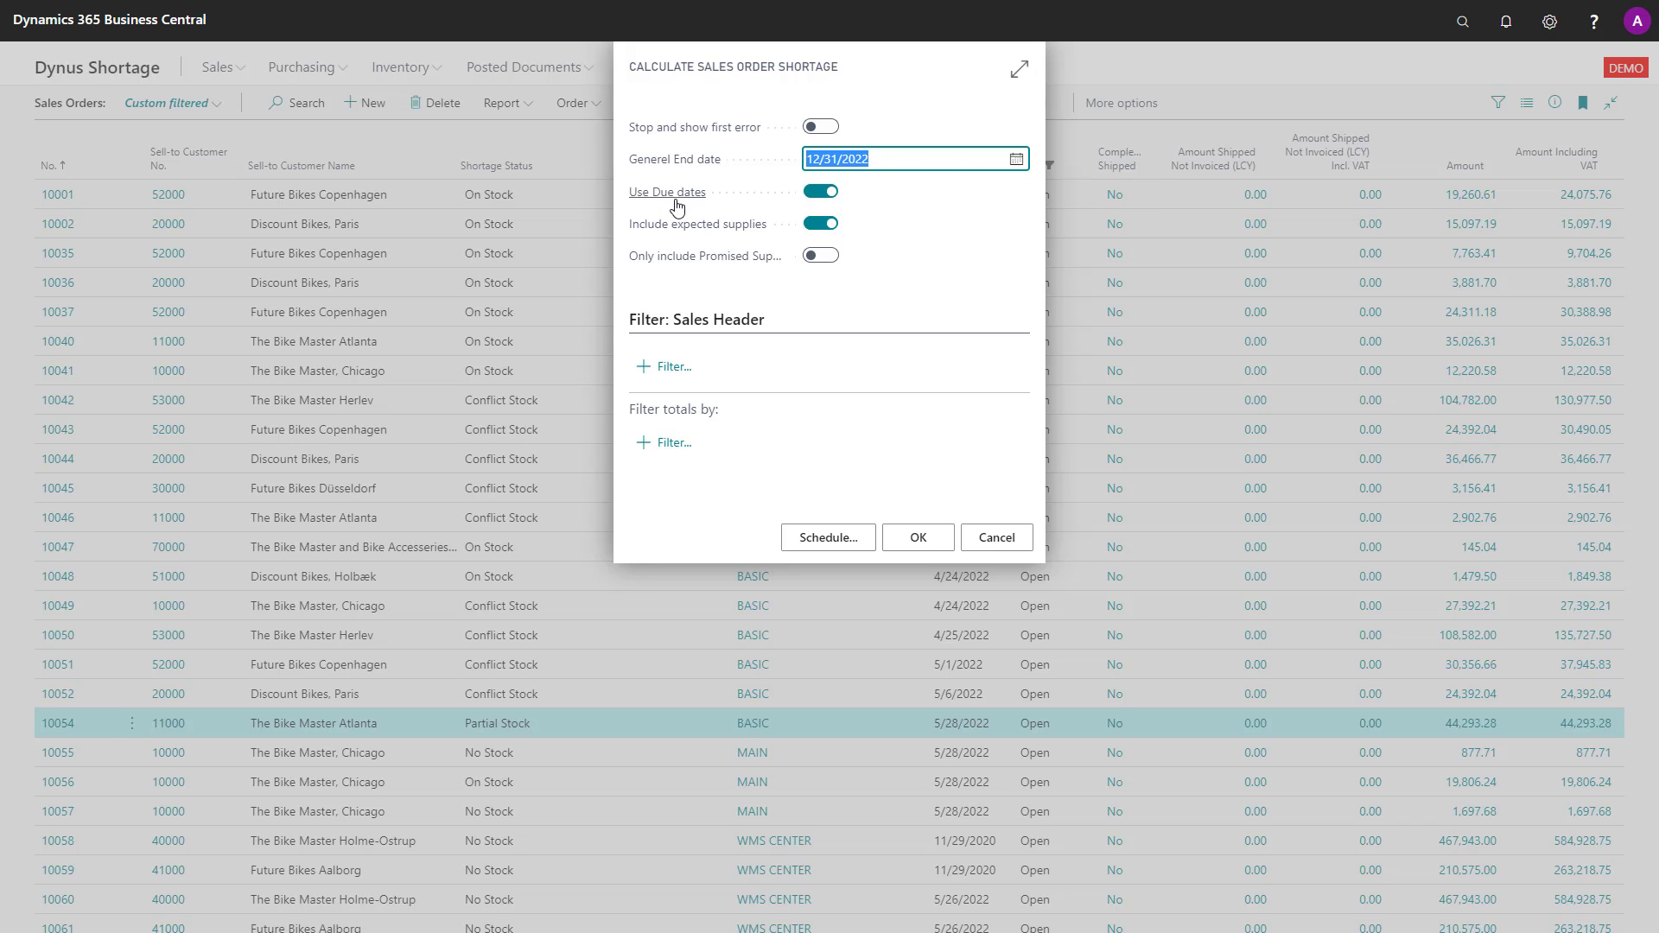
{"action": "mouse_move", "coordinate": [667, 192]}
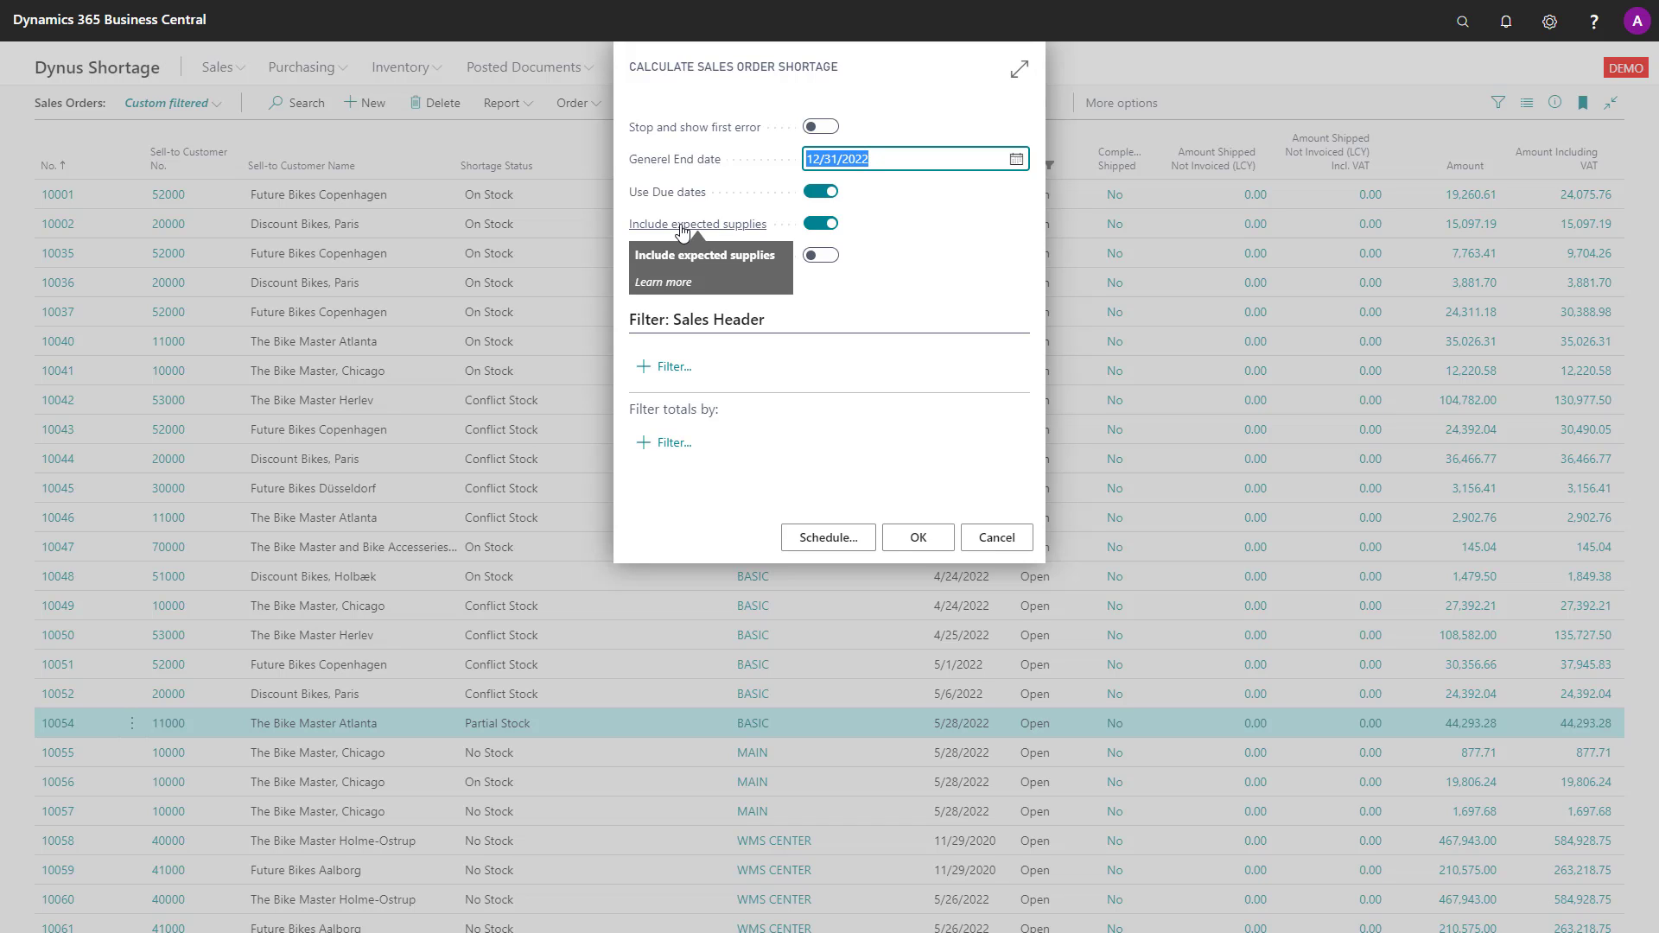
{"action": "mouse_move", "coordinate": [748, 210]}
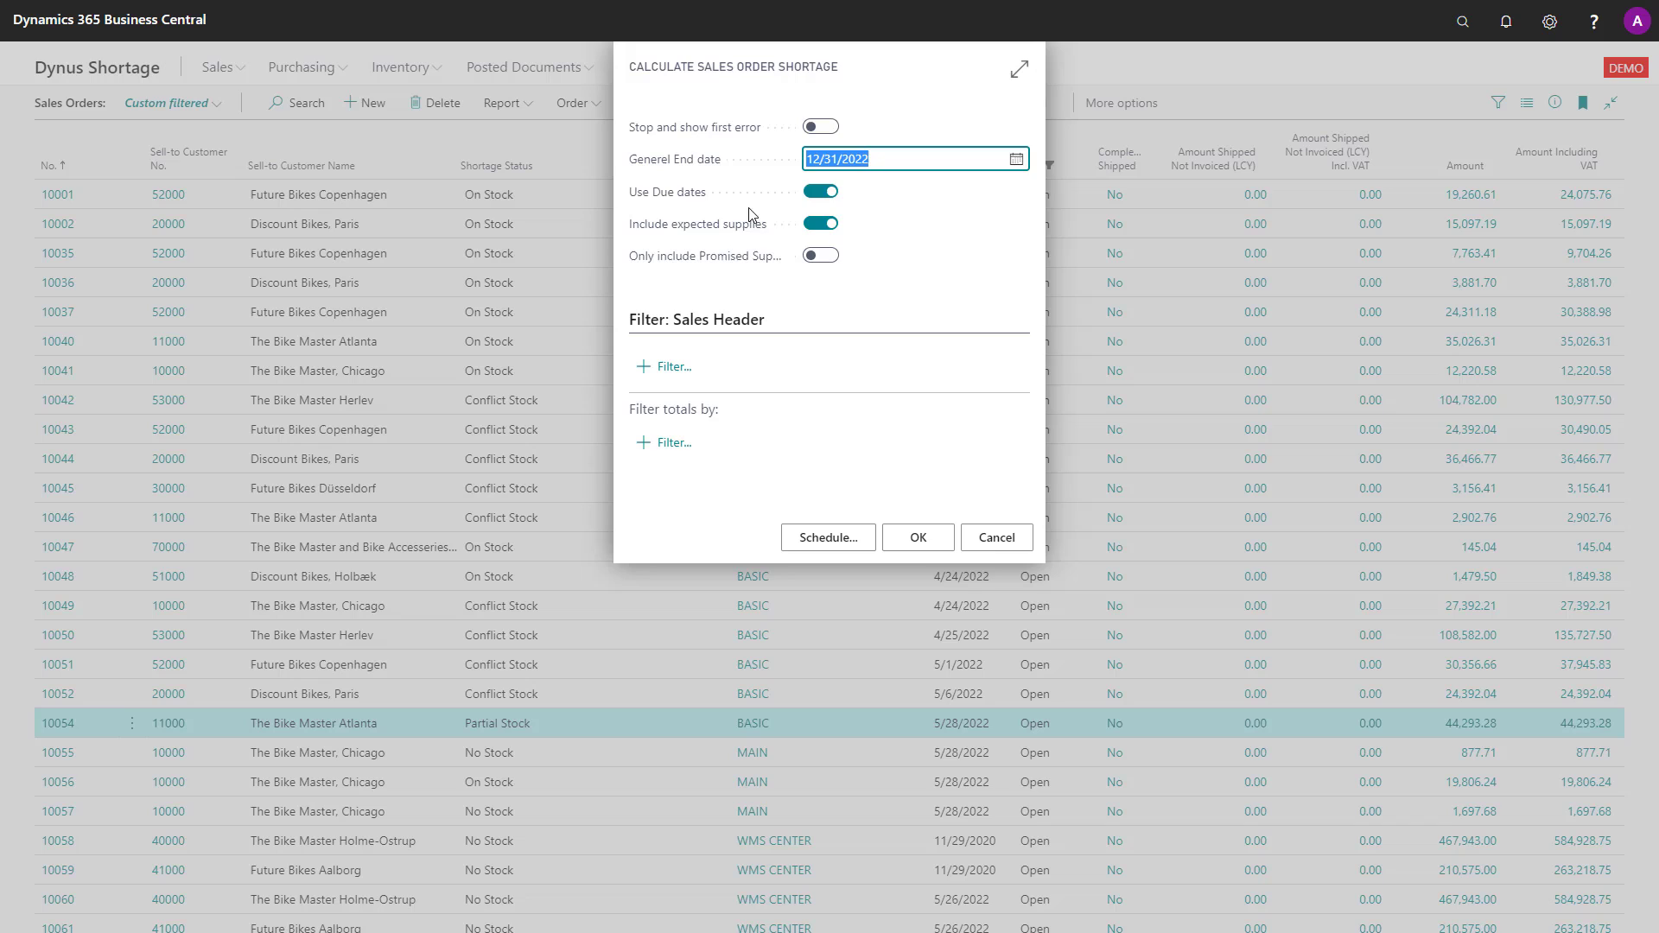
{"action": "mouse_move", "coordinate": [706, 256]}
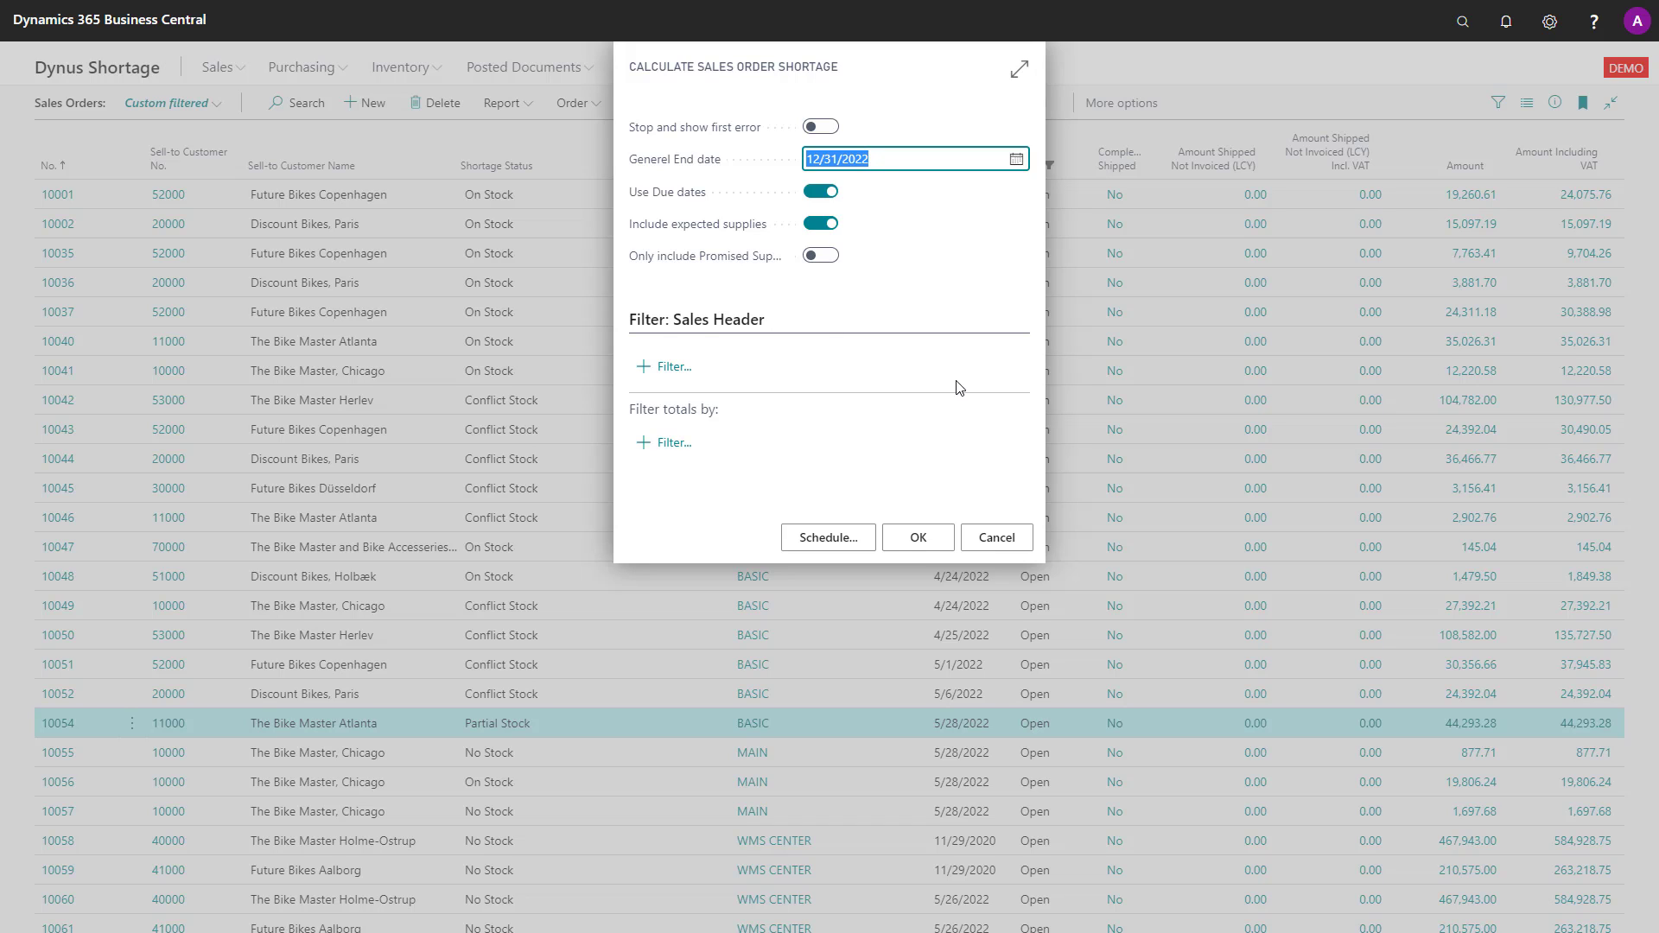
{"action": "mouse_move", "coordinate": [952, 512]}
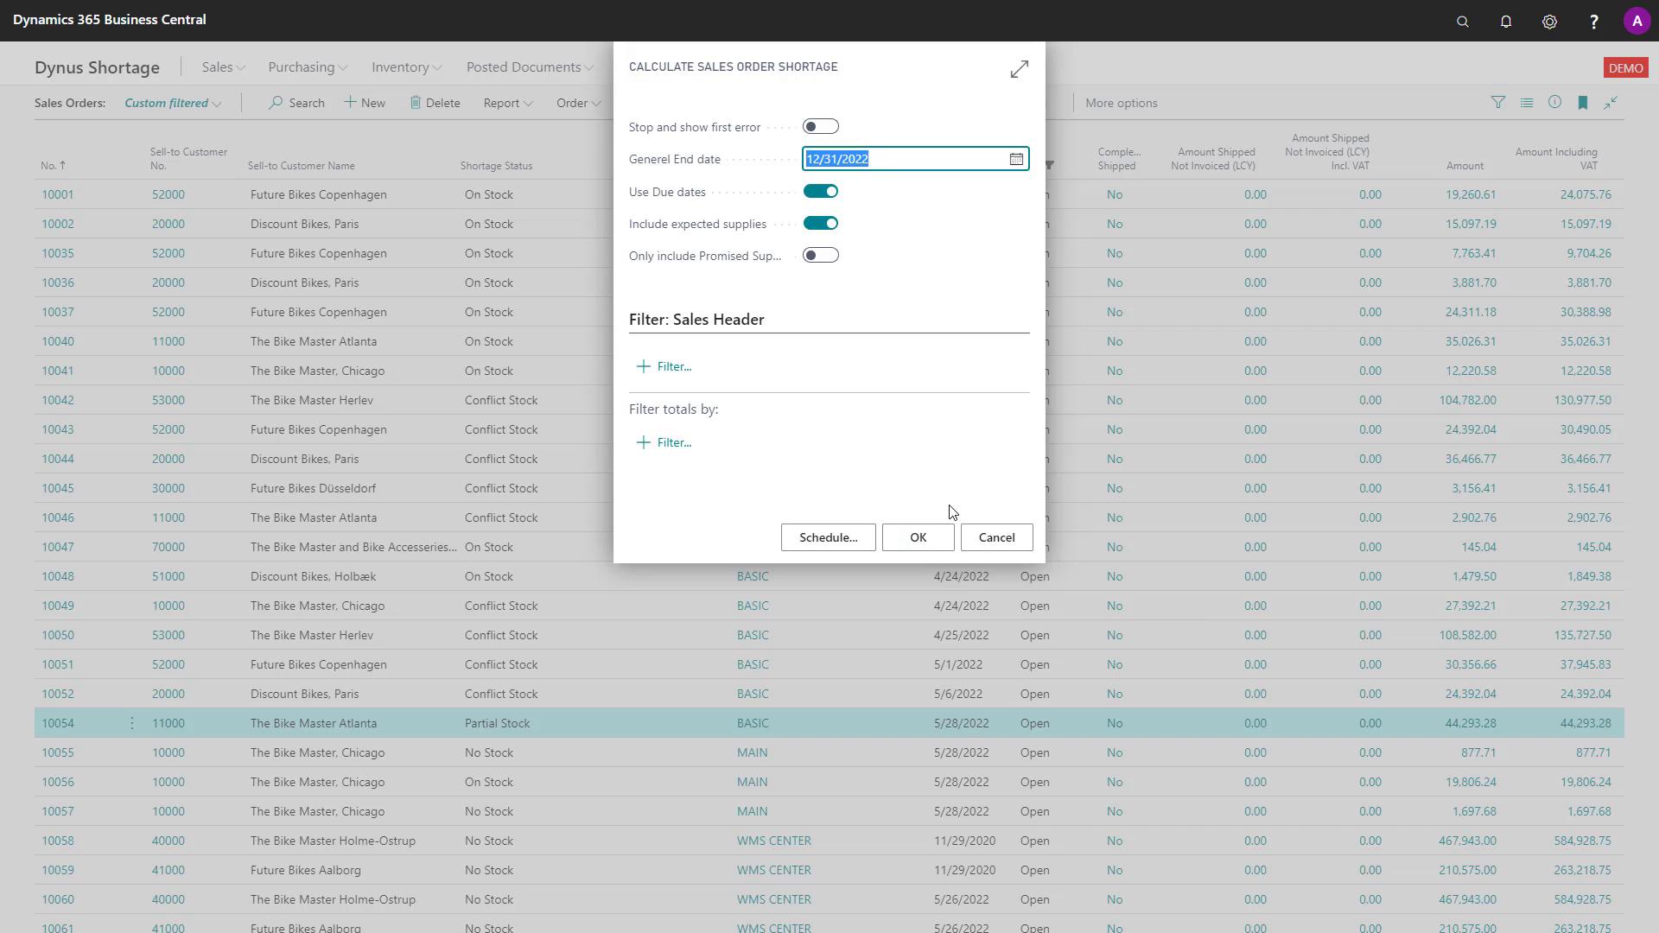
{"action": "mouse_move", "coordinate": [681, 185]}
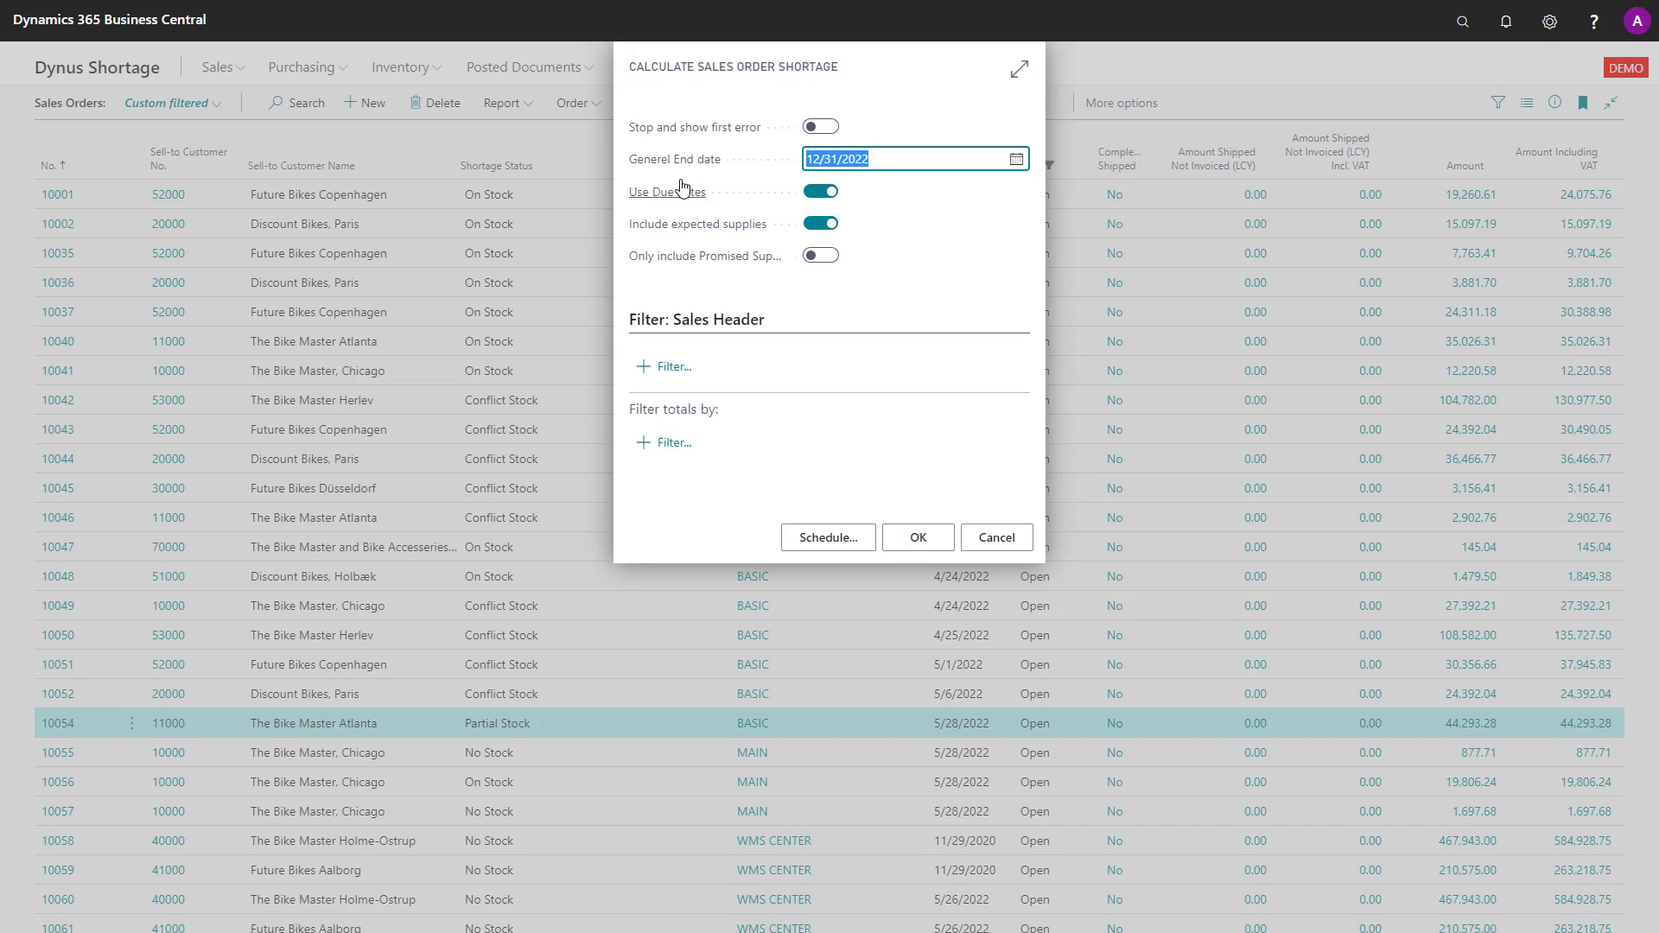